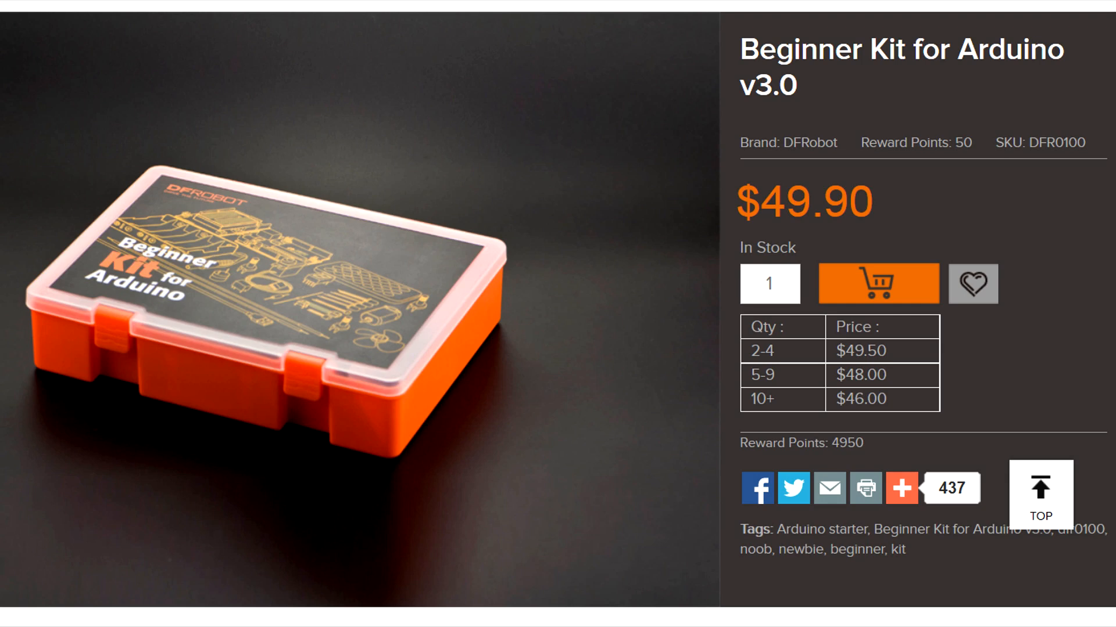
mouse_move(451, 334)
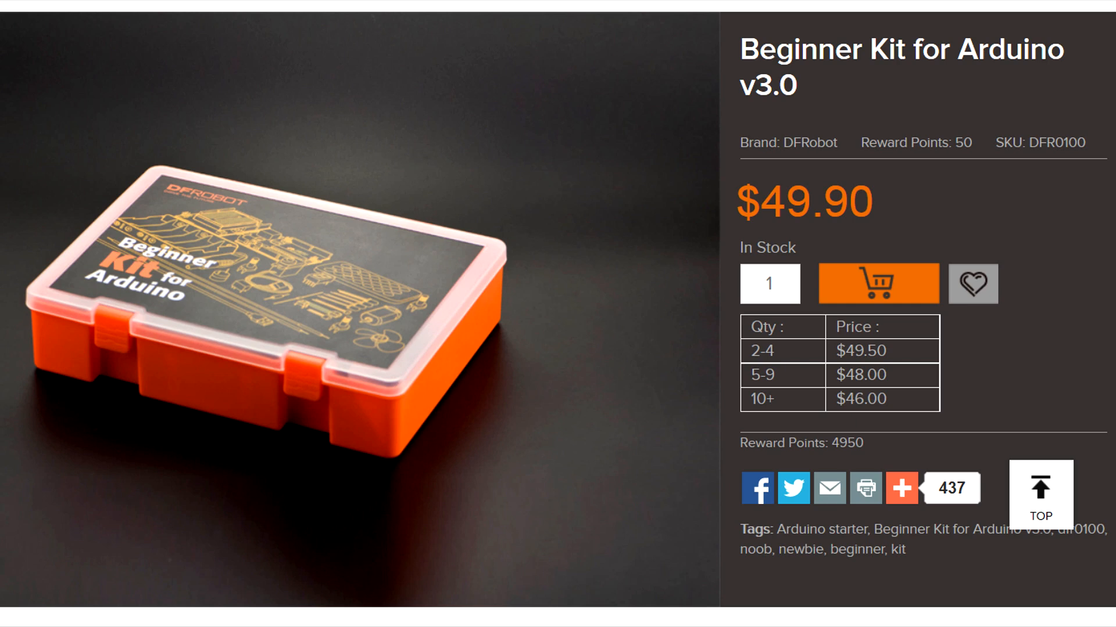
Step: Upload the project_1 Blink sketch to the Arduino Uno on COM4, starting its compile
scroll(down, 3)
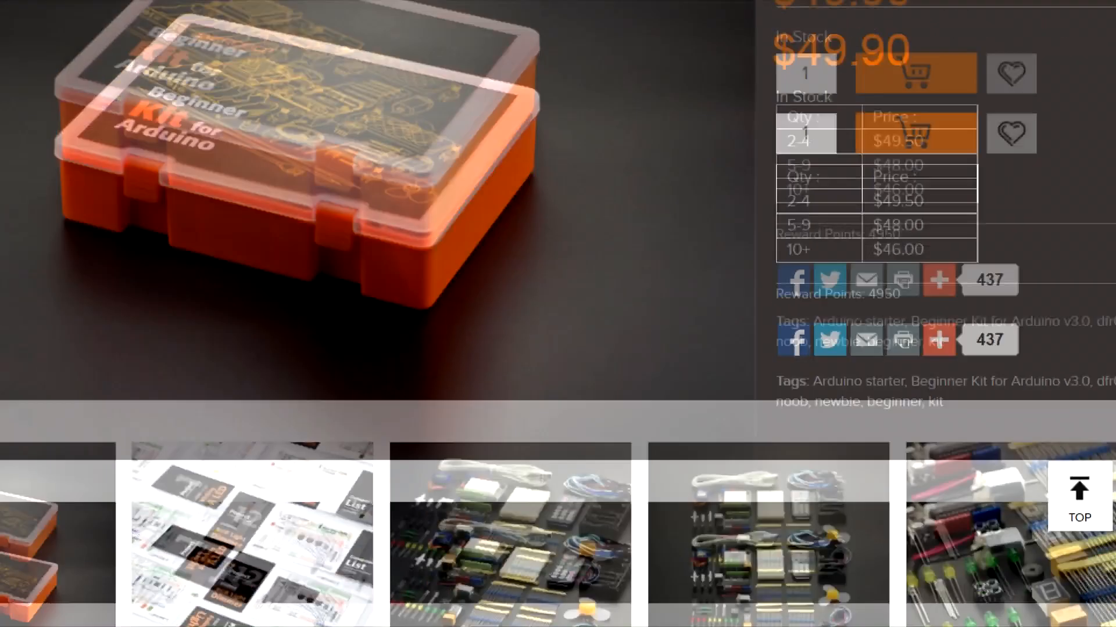
scroll(down, 3)
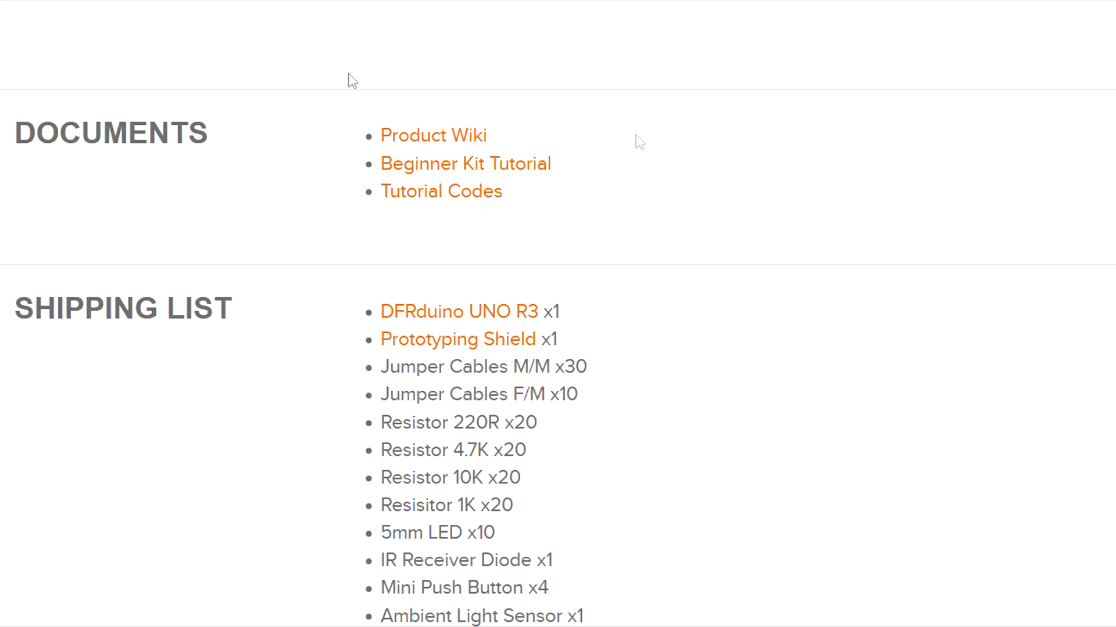
mouse_move(495, 167)
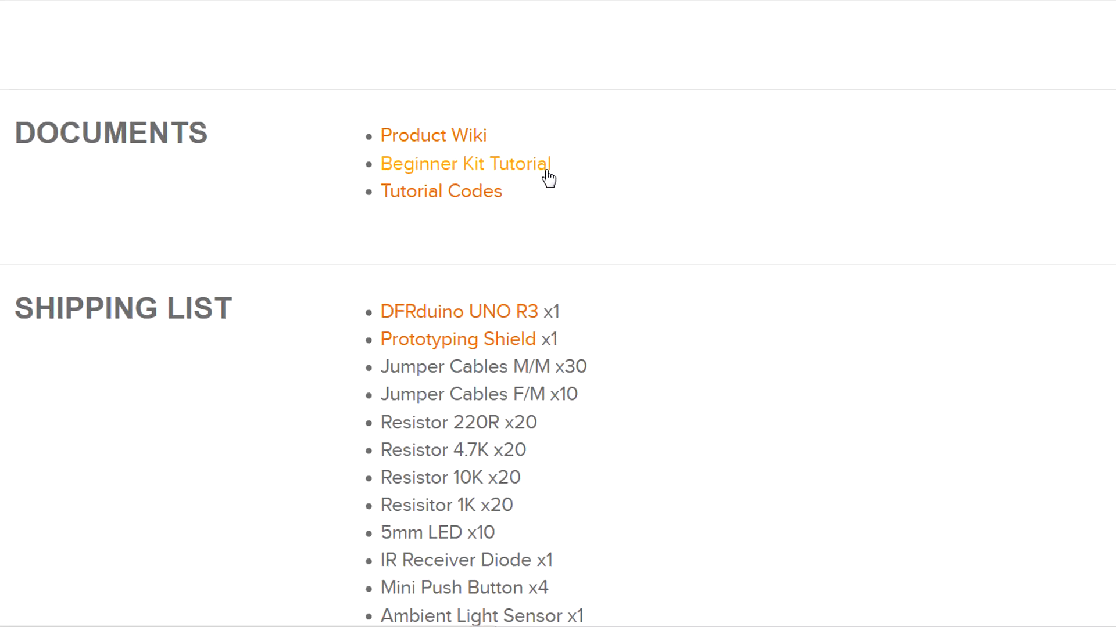
mouse_move(580, 177)
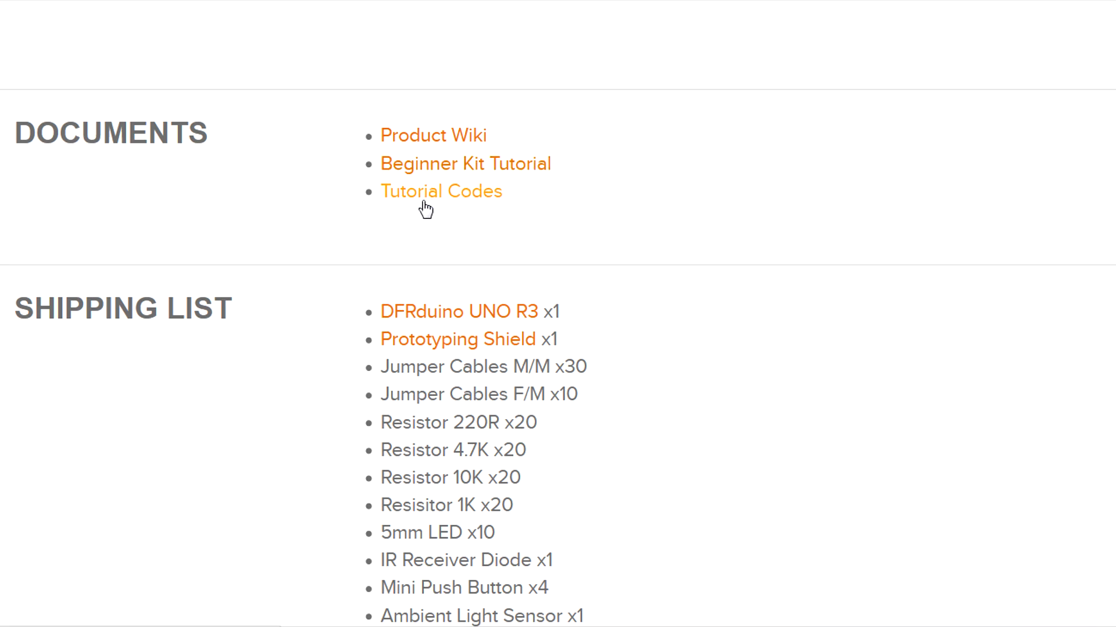
mouse_move(475, 207)
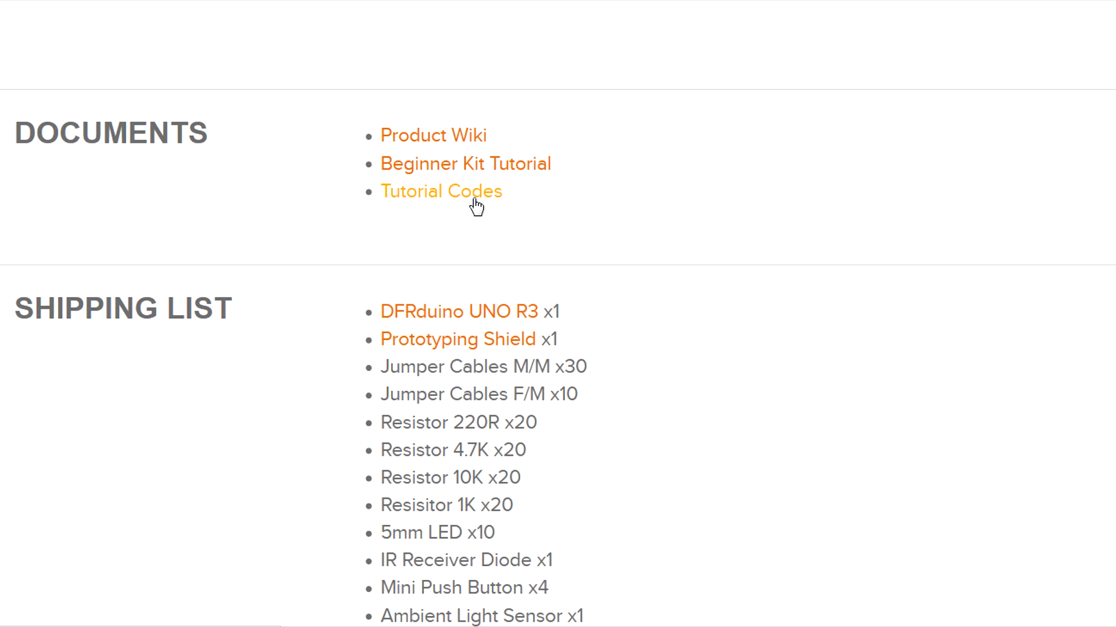
mouse_move(454, 201)
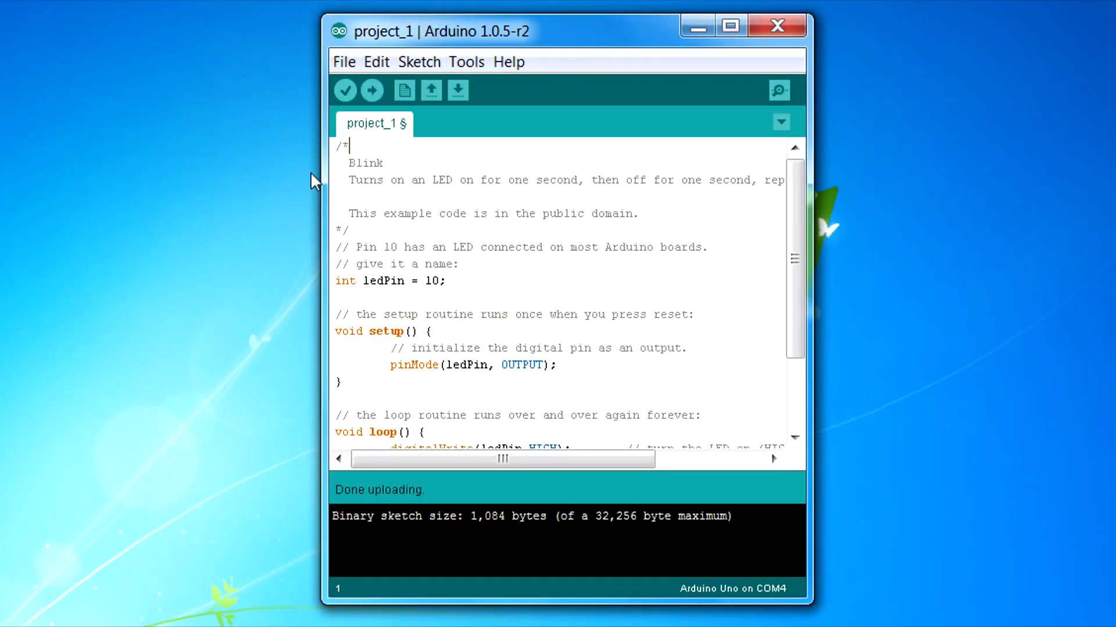
mouse_move(463, 167)
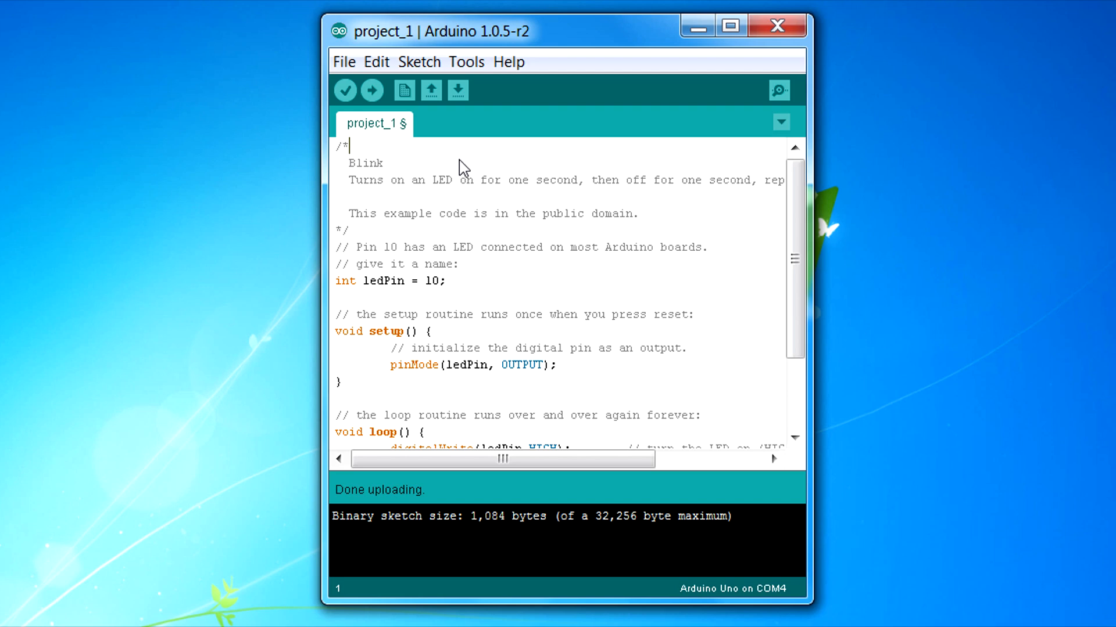
mouse_move(745, 186)
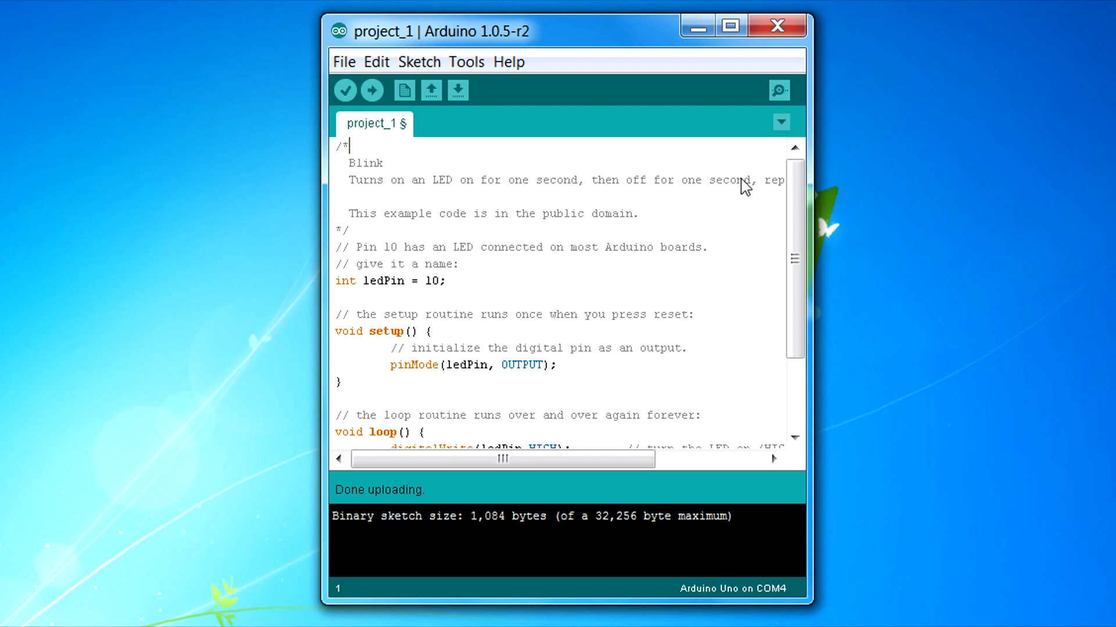
mouse_move(588, 227)
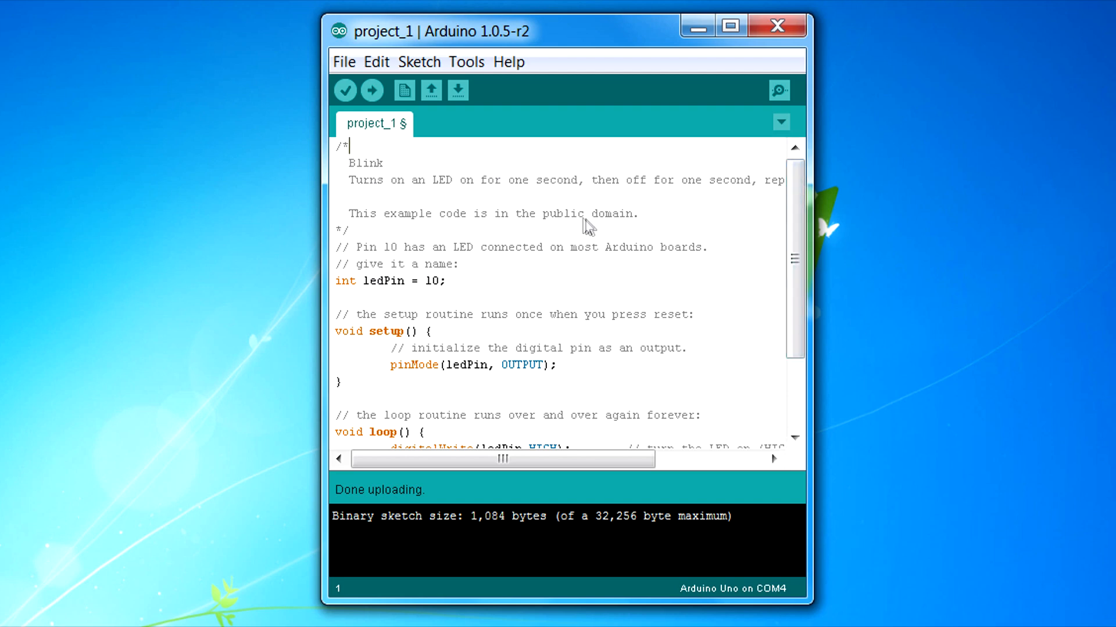
mouse_move(791, 234)
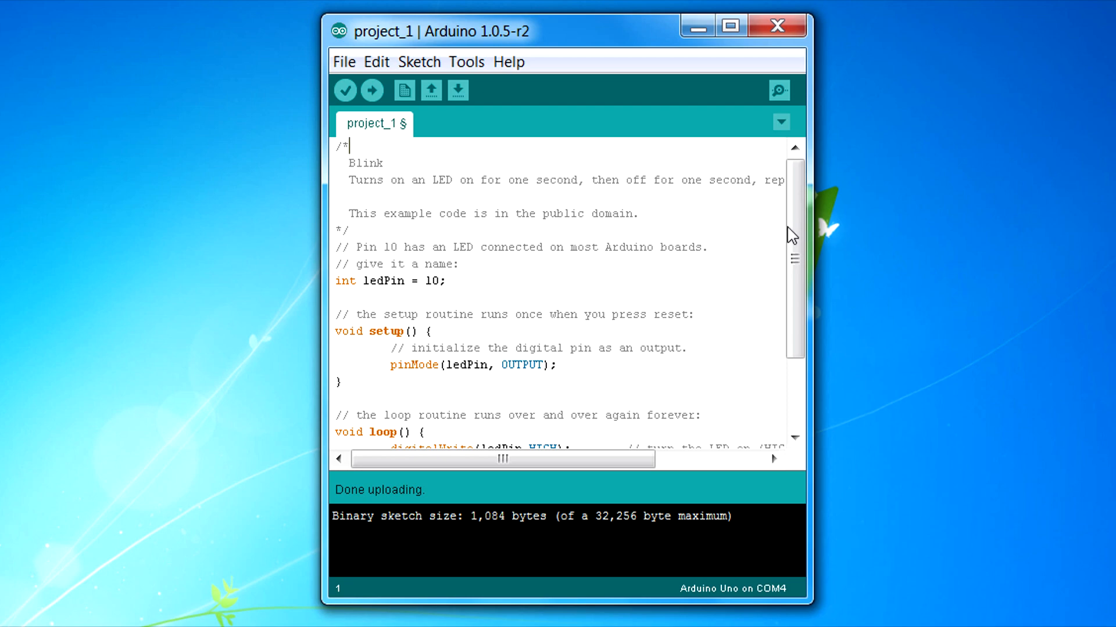
scroll(down, 3)
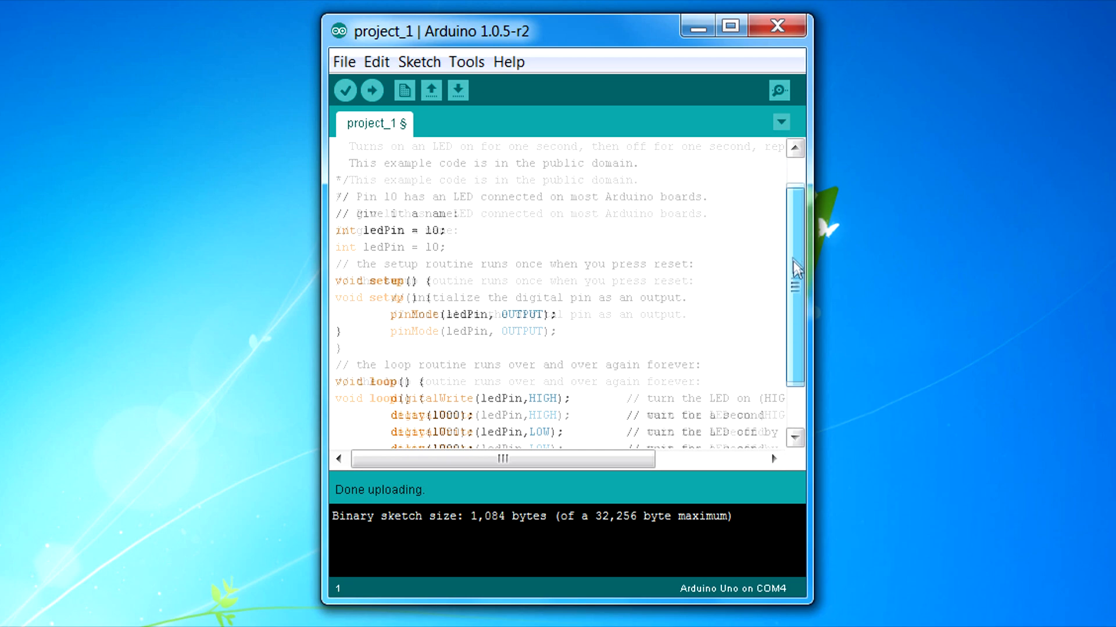
scroll(up, 3)
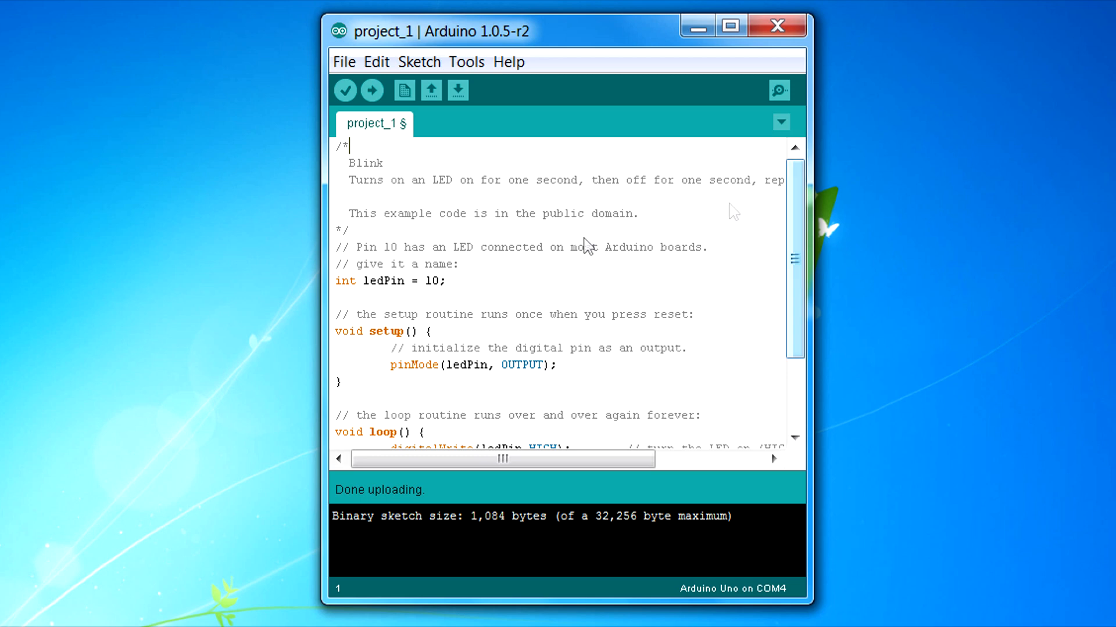
scroll(down, 3)
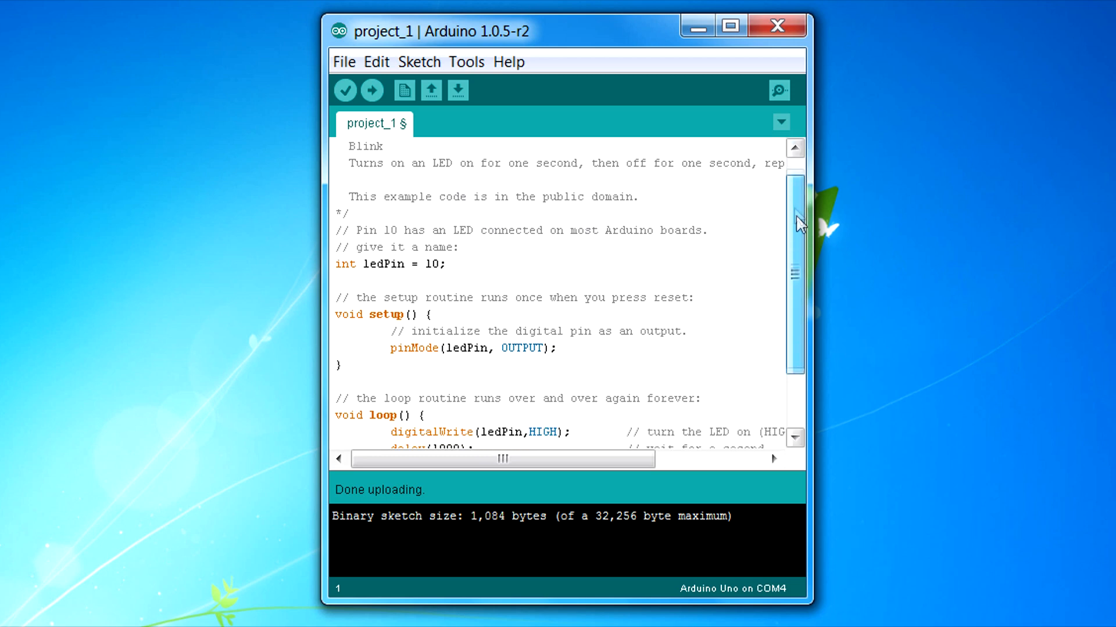
scroll(down, 3)
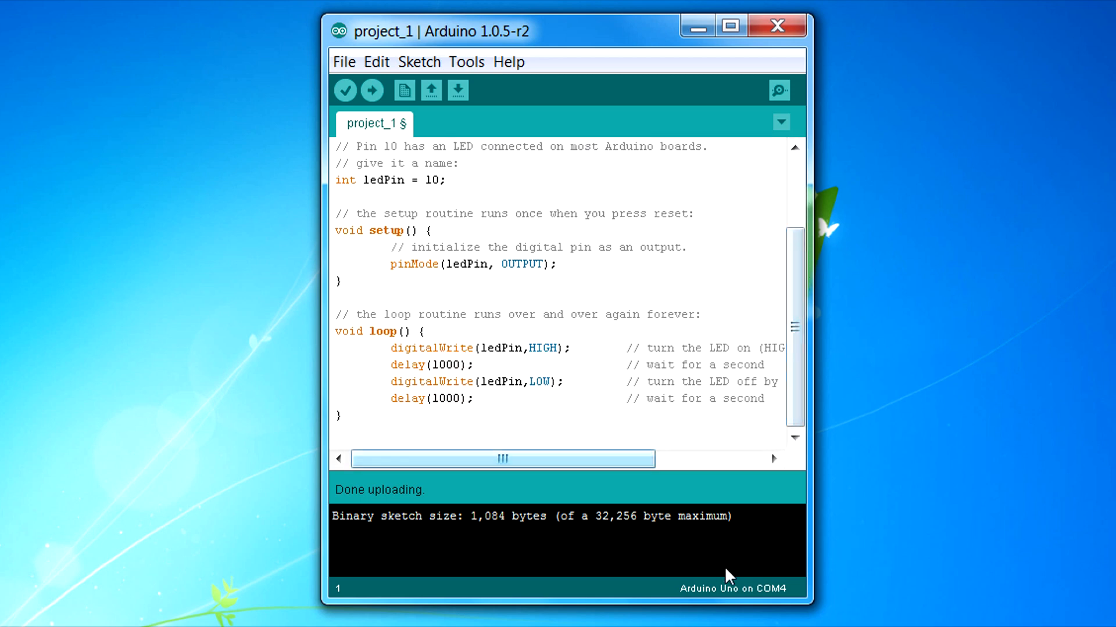
mouse_move(559, 486)
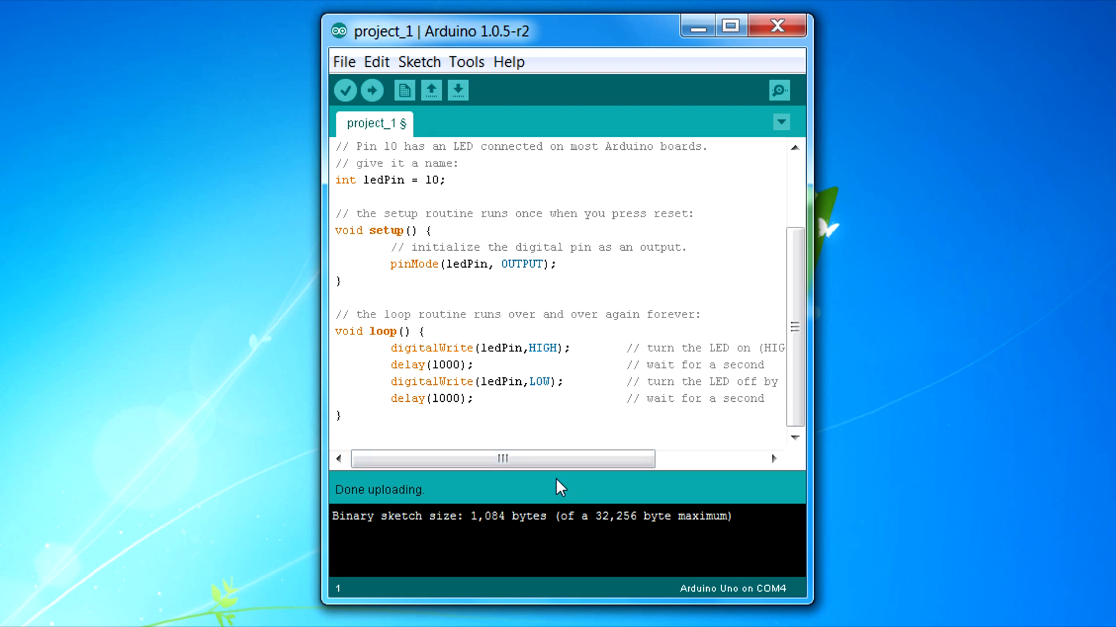
mouse_move(345, 54)
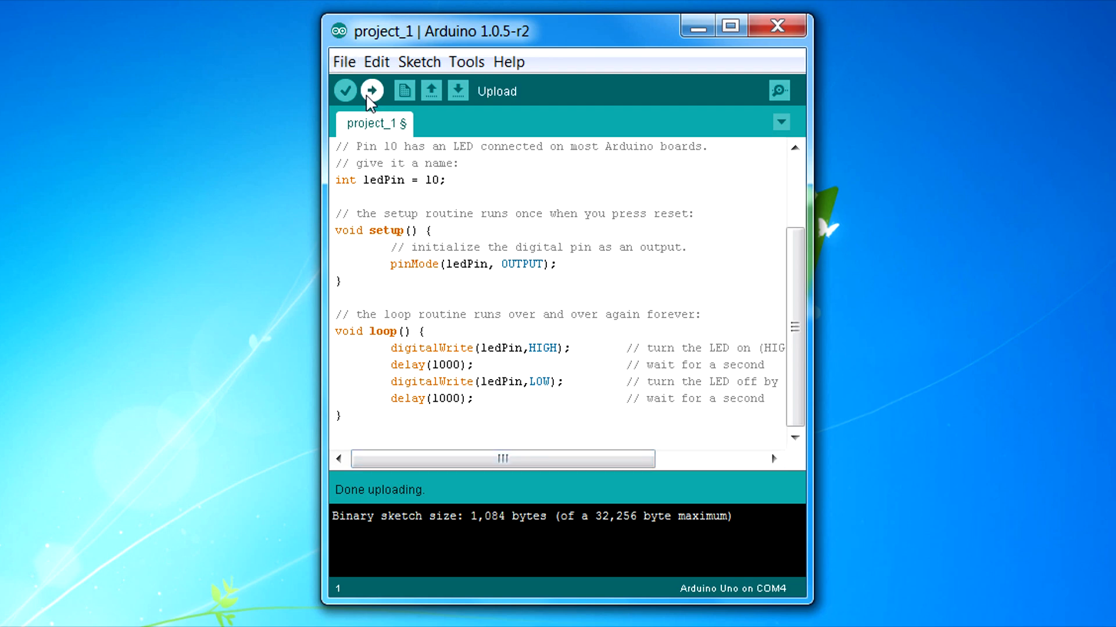
click(371, 91)
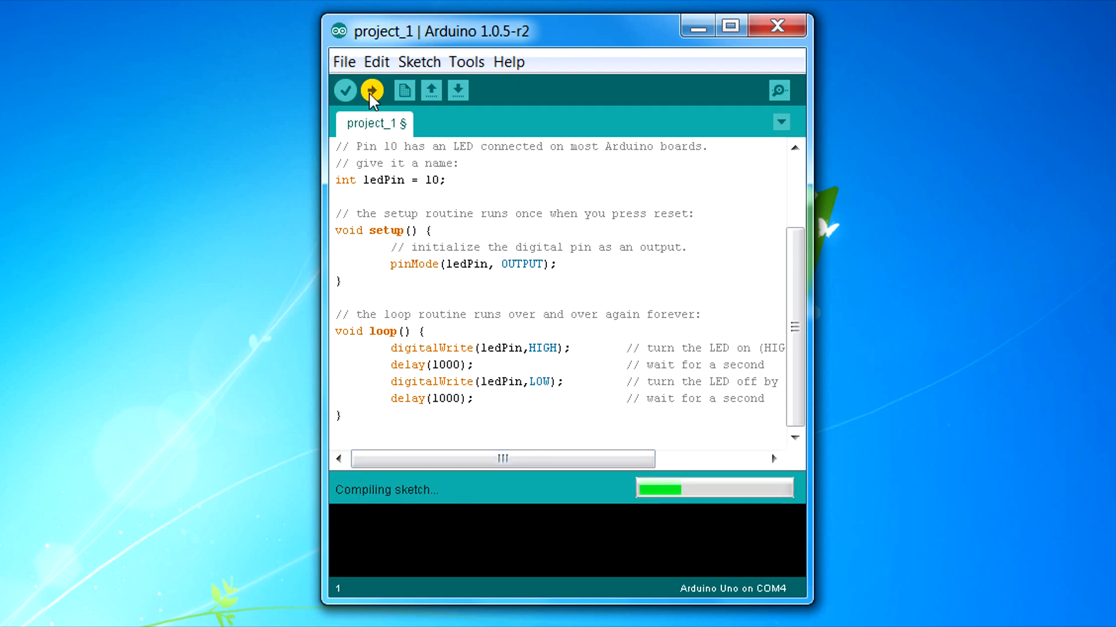
mouse_move(253, 168)
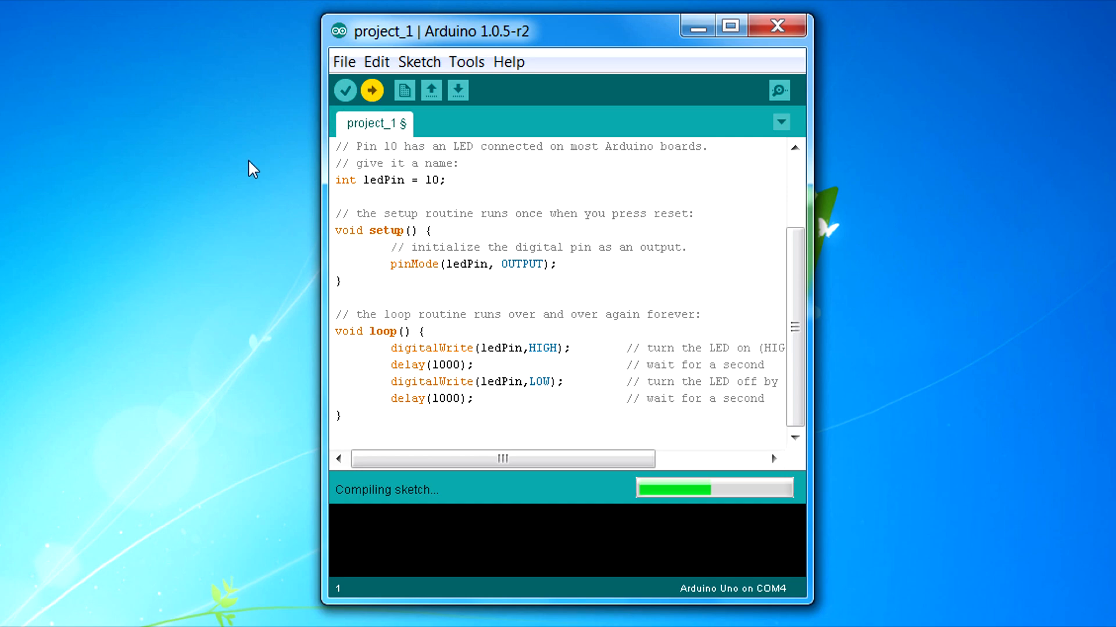